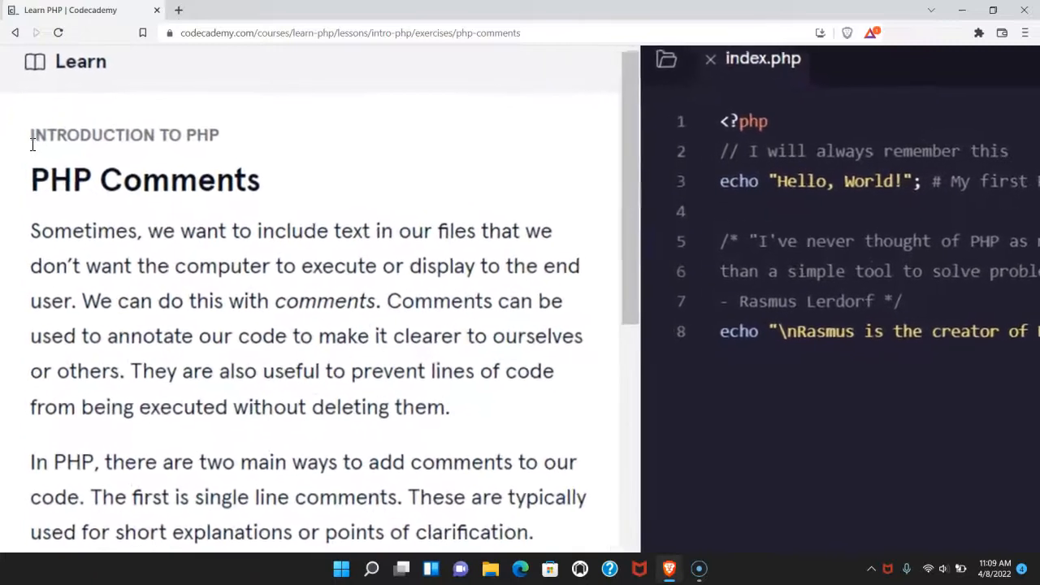
Scroll the Learn panel past the multi-line comment section down to the Instructions asking to predict the terminal output
scroll(down, 3)
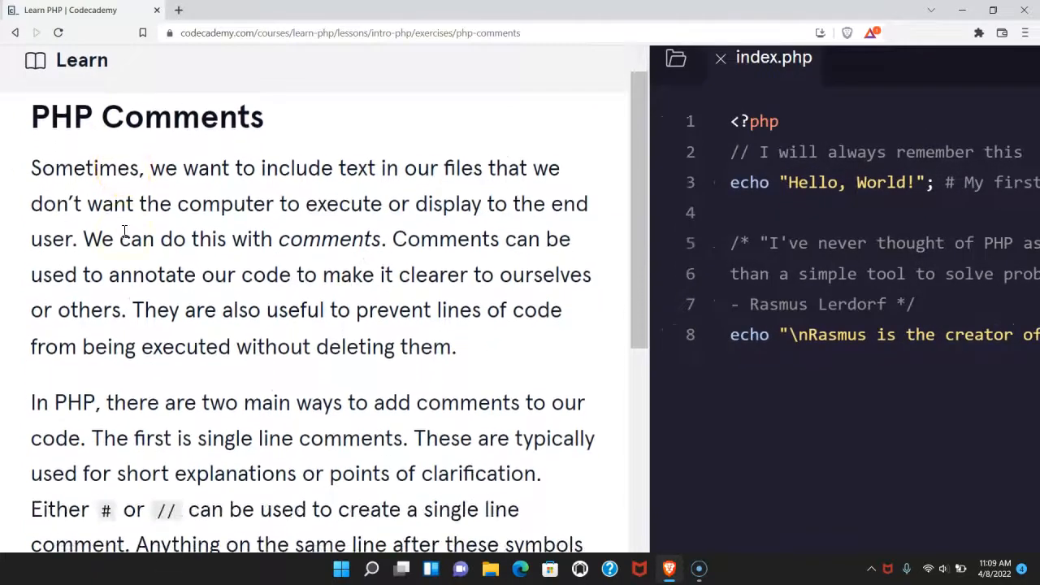
scroll(down, 3)
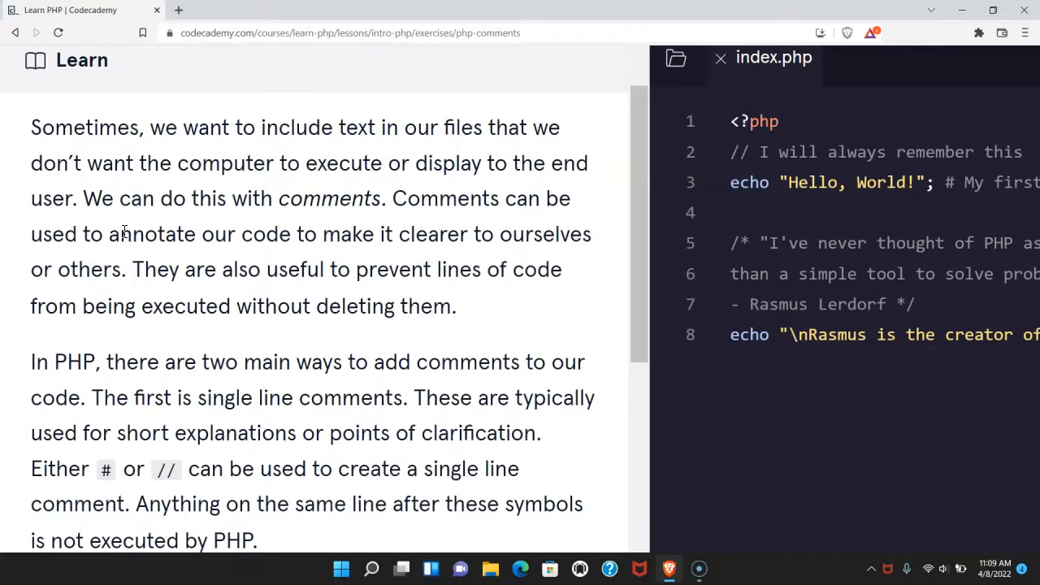
scroll(down, 3)
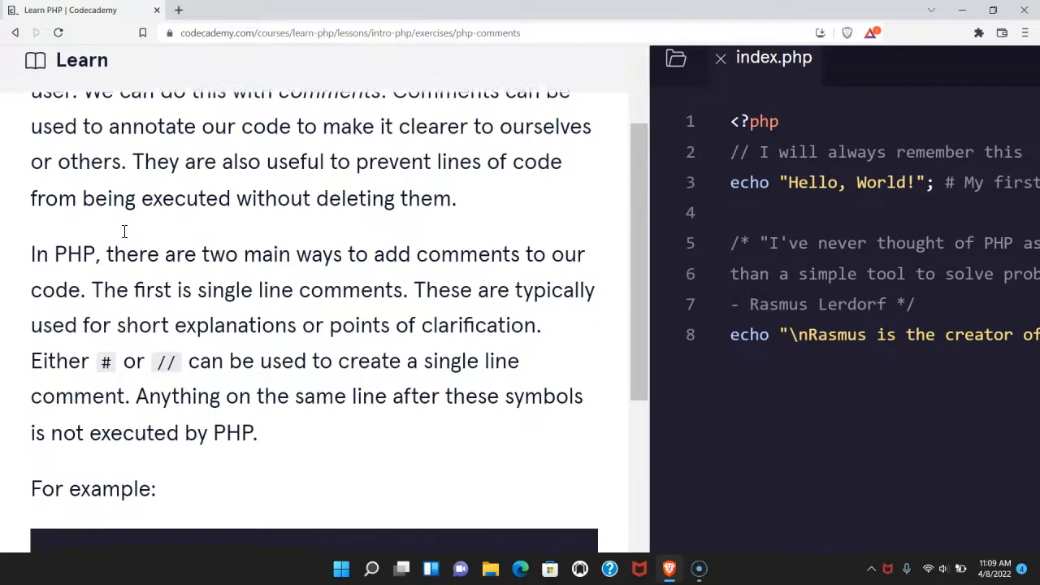
scroll(down, 3)
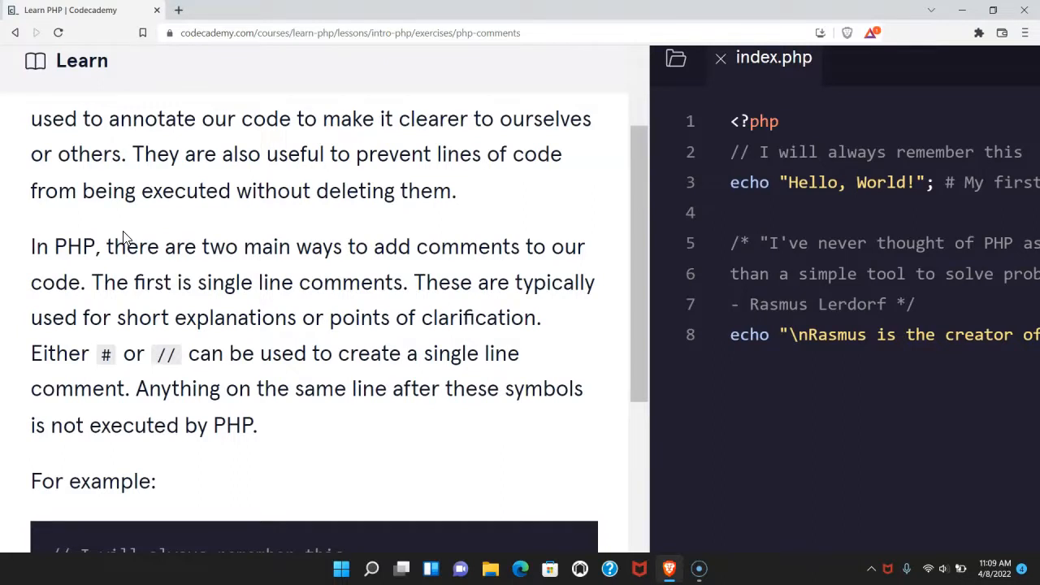
scroll(down, 3)
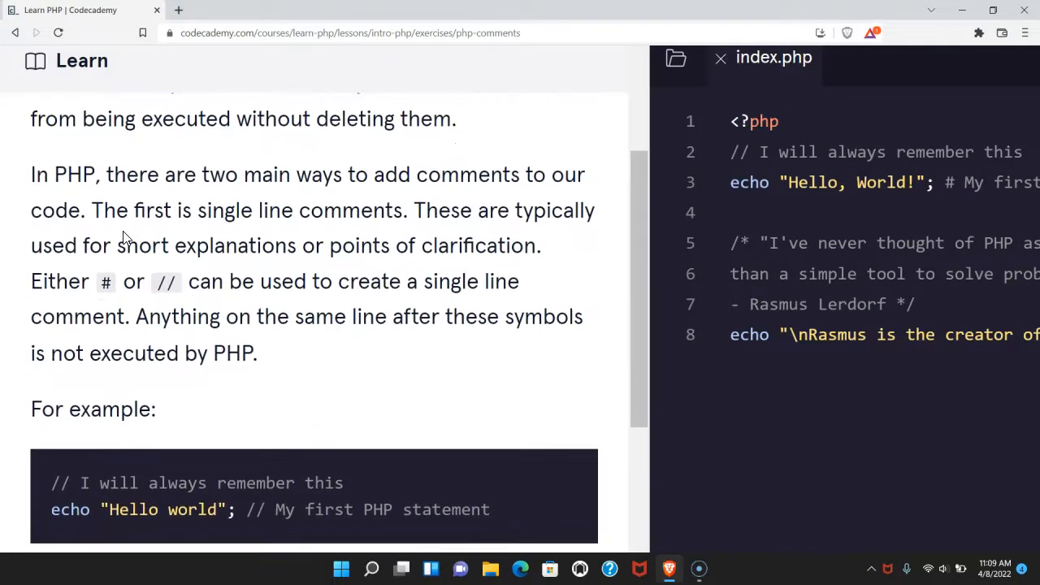
scroll(down, 3)
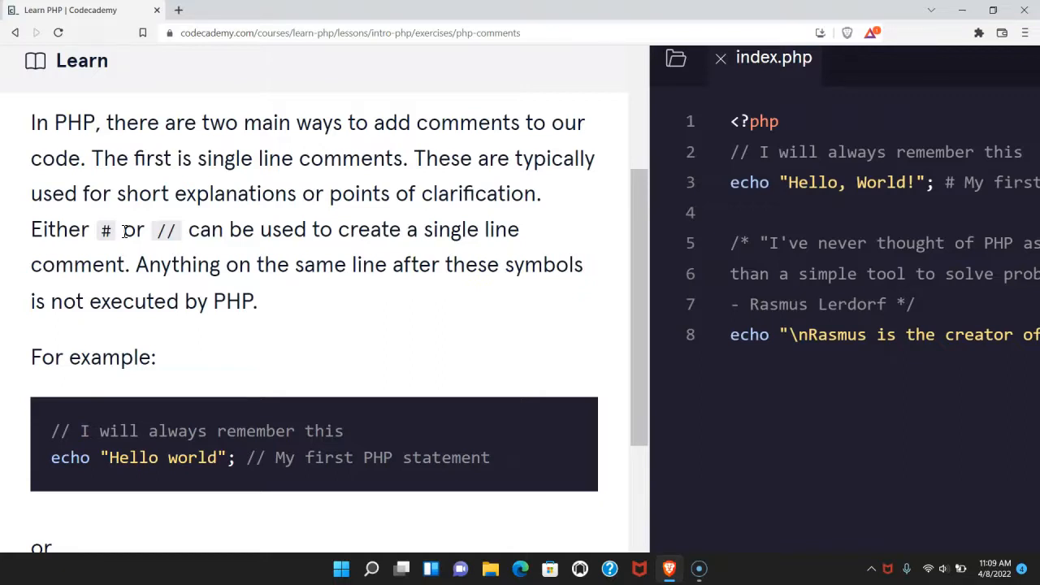
scroll(down, 3)
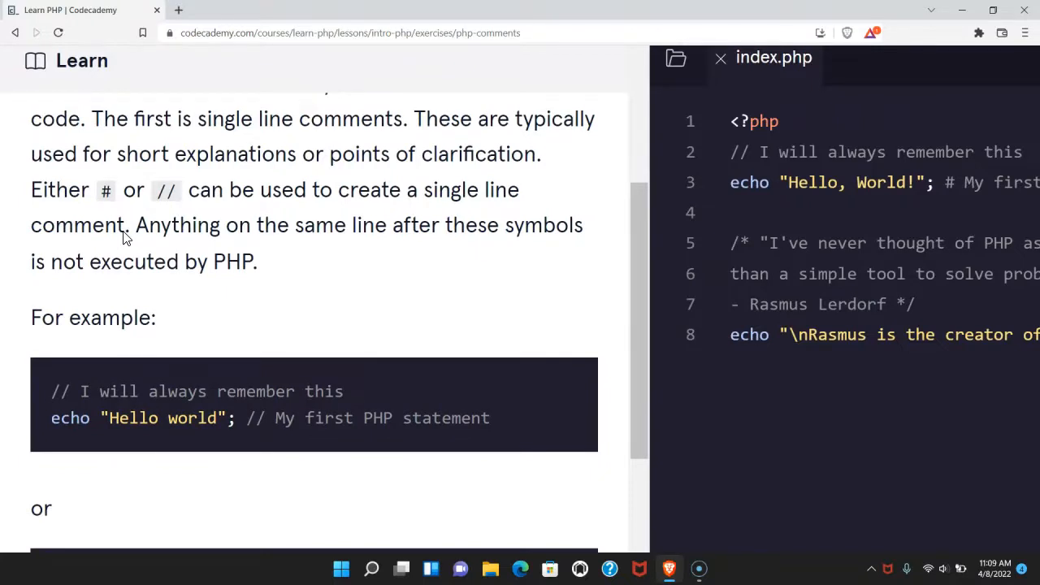
scroll(down, 3)
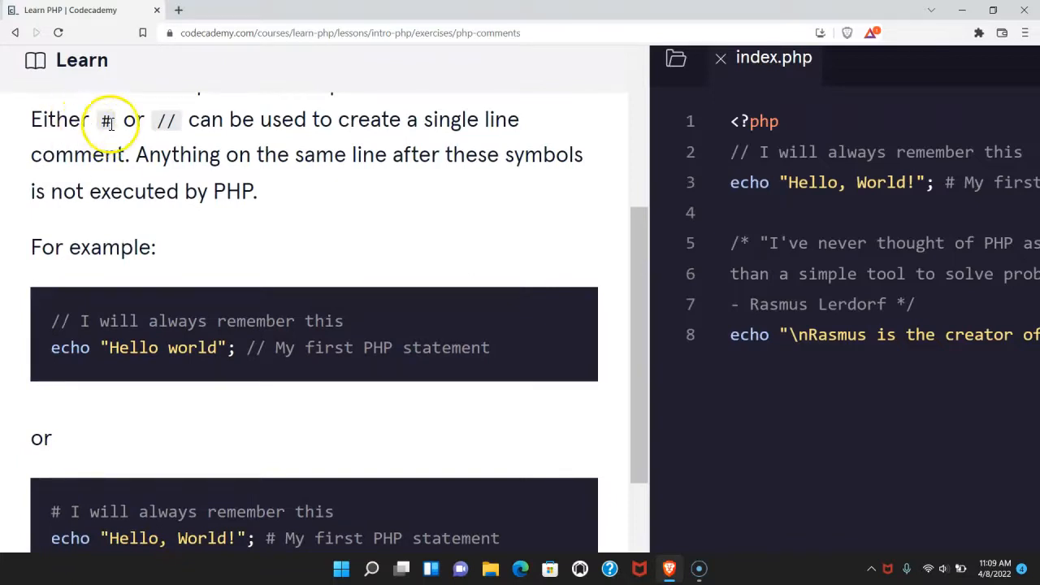
mouse_move(227, 120)
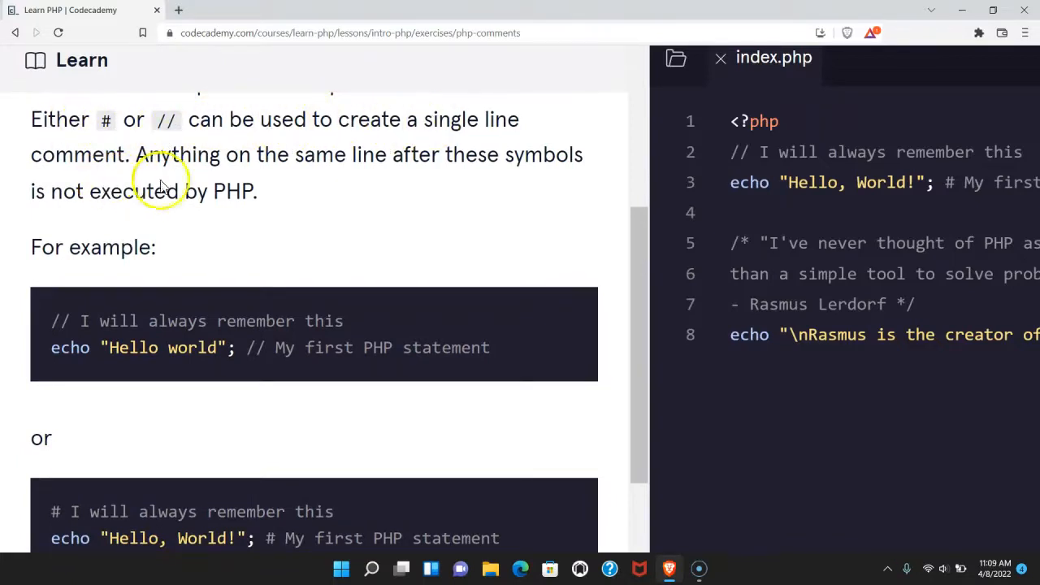
mouse_move(413, 177)
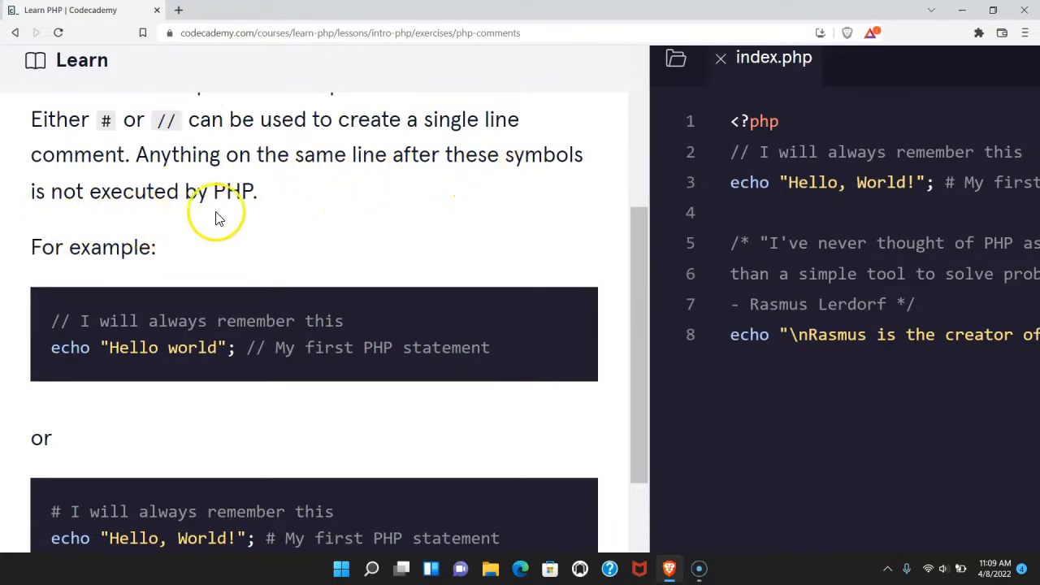
mouse_move(270, 213)
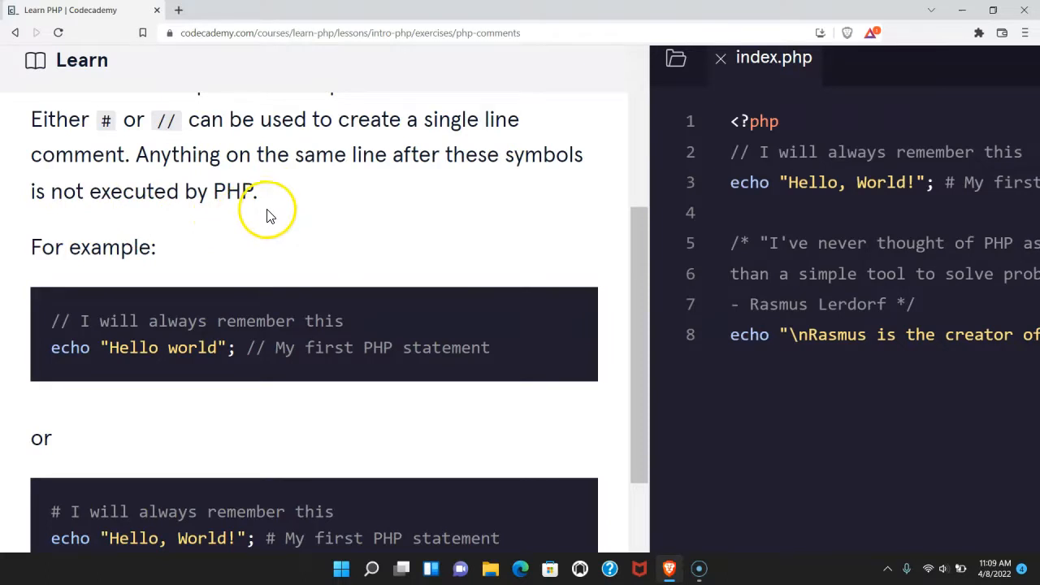
scroll(down, 3)
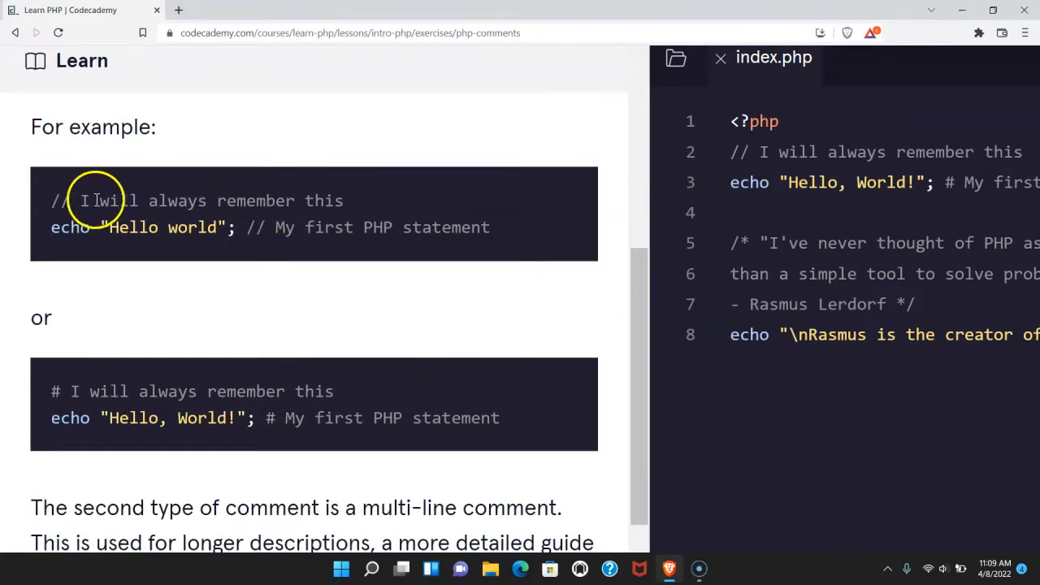
mouse_move(273, 201)
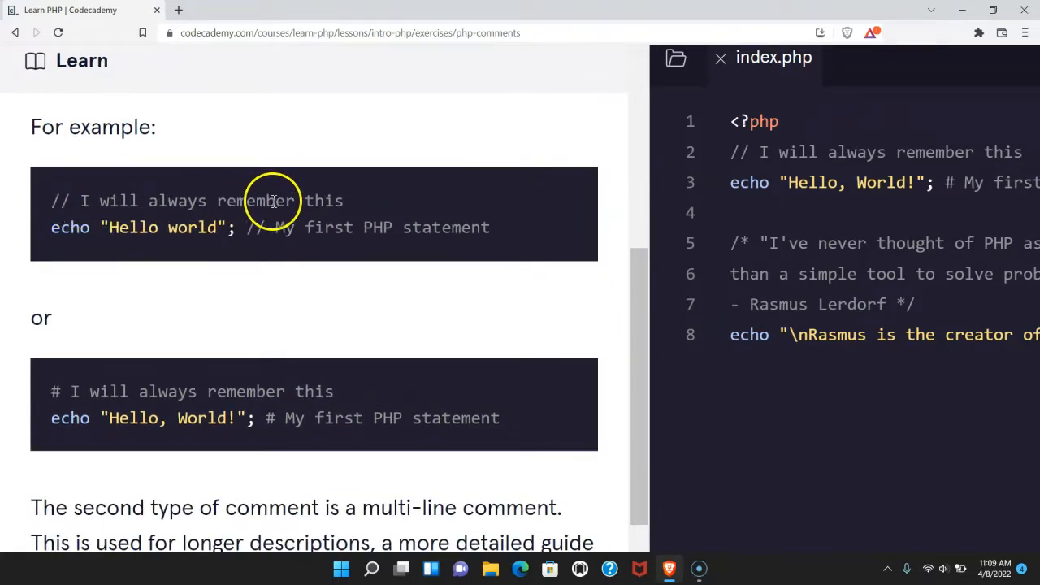
mouse_move(49, 231)
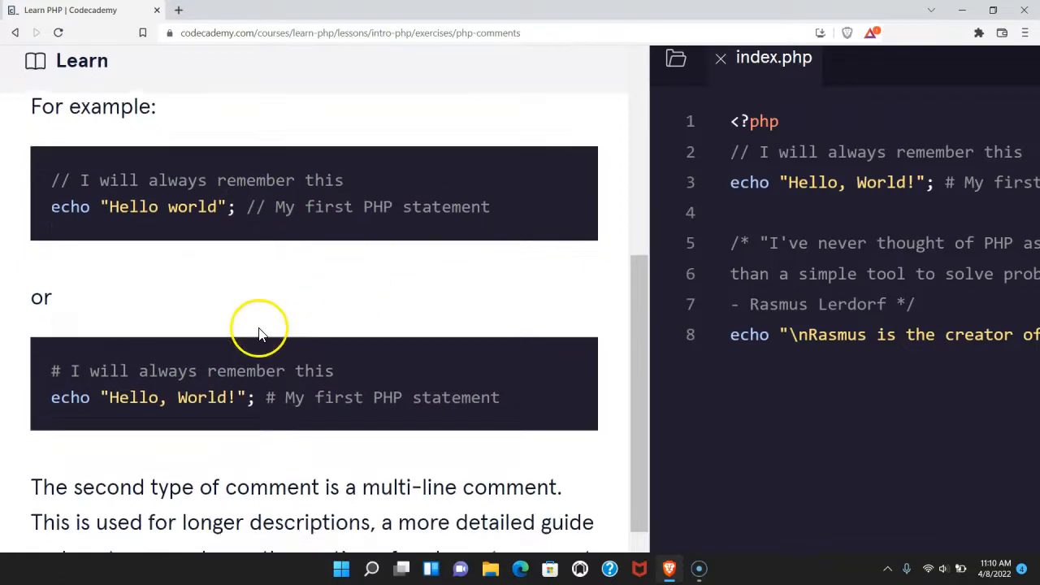
scroll(down, 3)
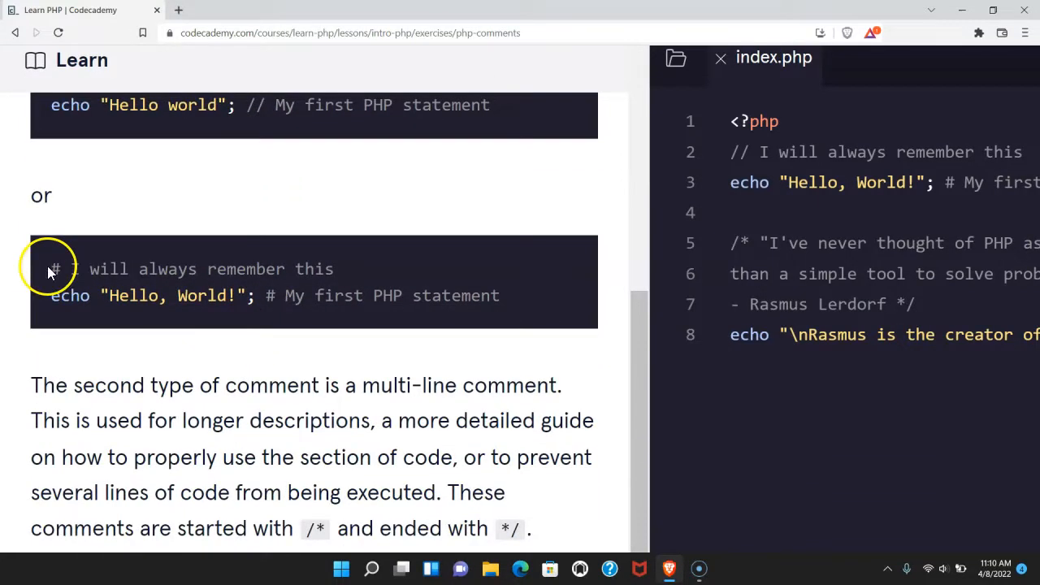
mouse_move(347, 270)
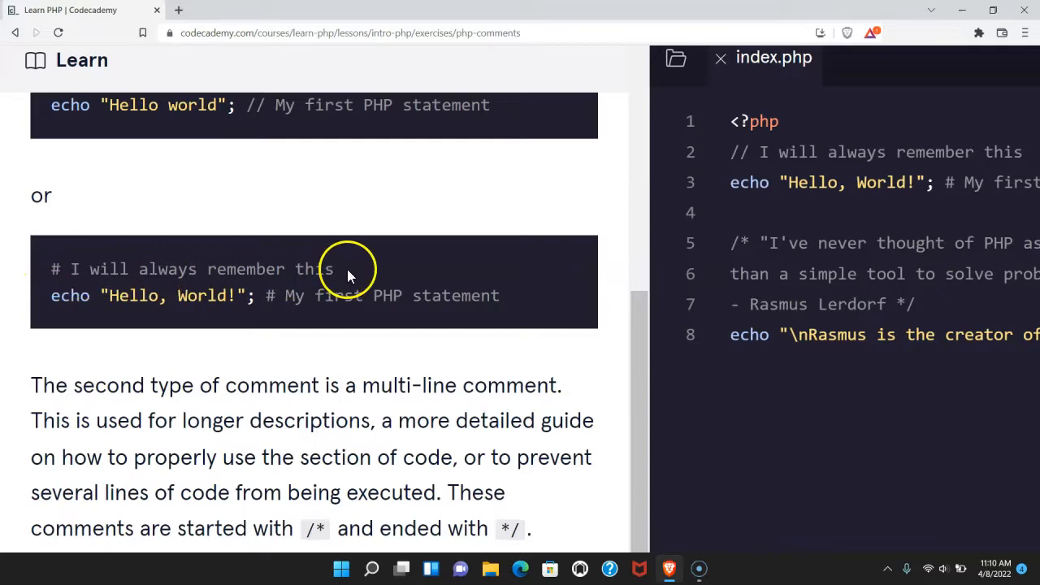
mouse_move(263, 312)
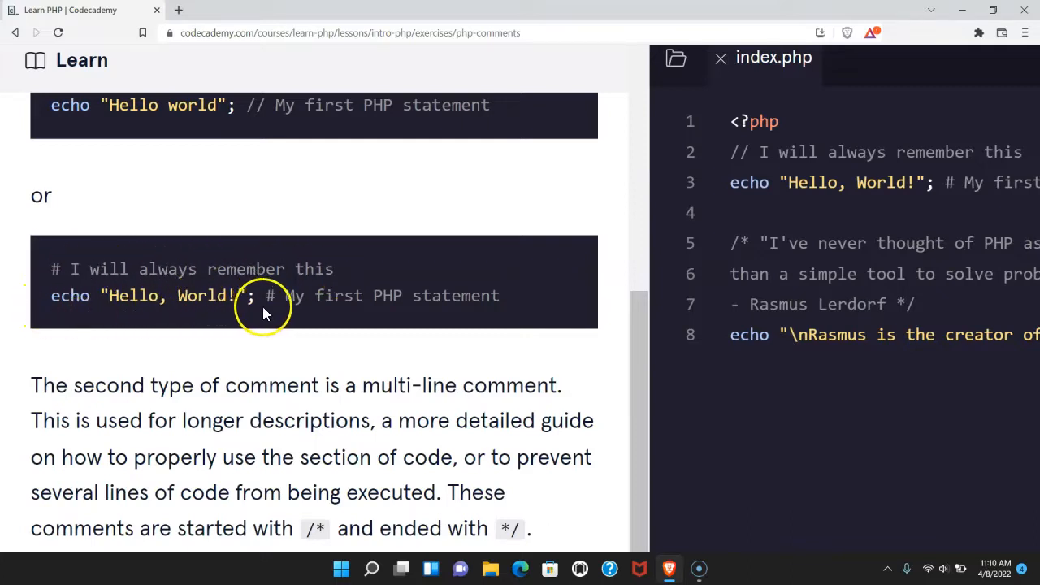
mouse_move(403, 293)
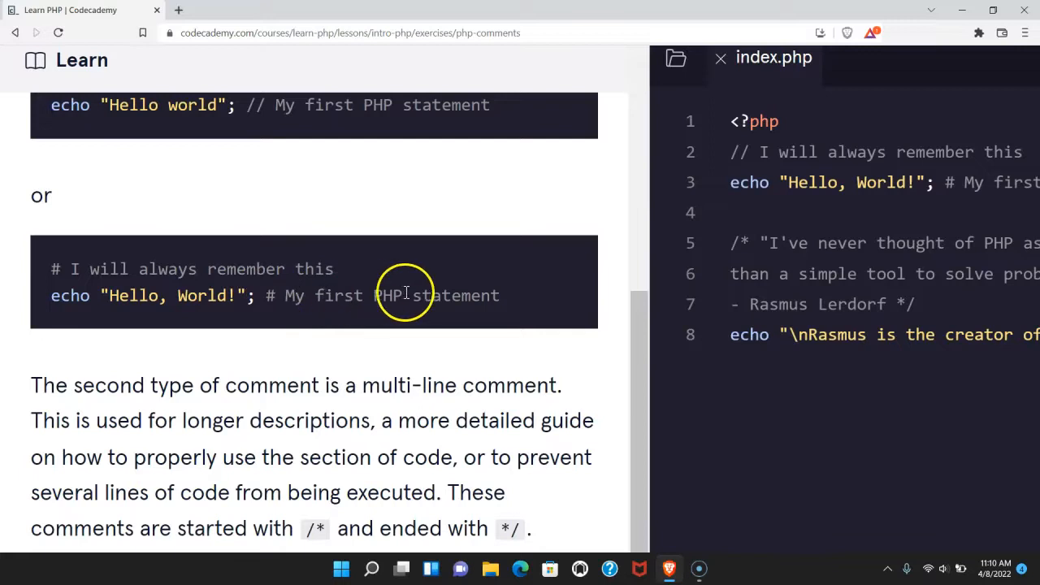
scroll(down, 3)
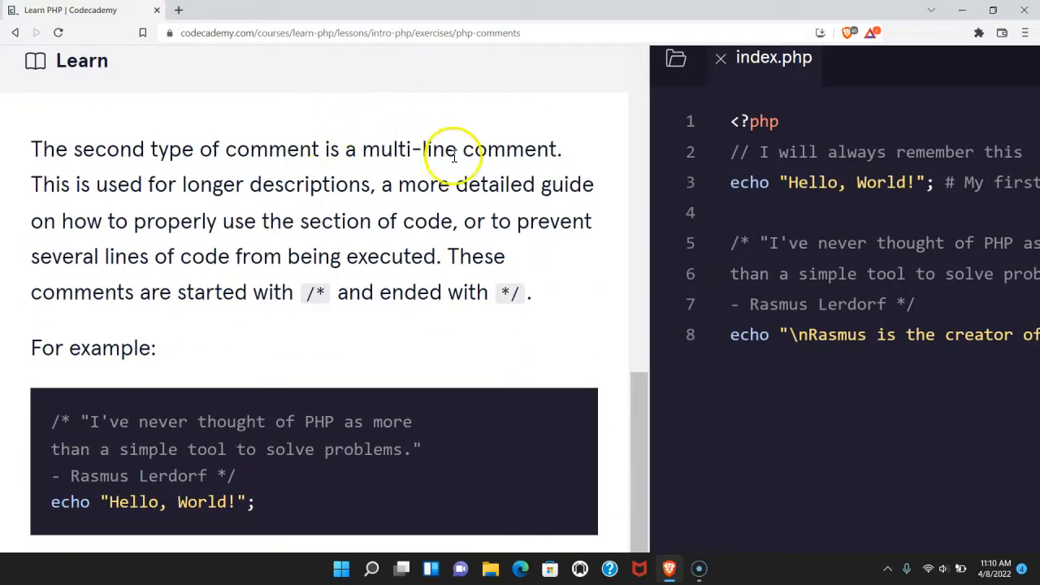
mouse_move(307, 203)
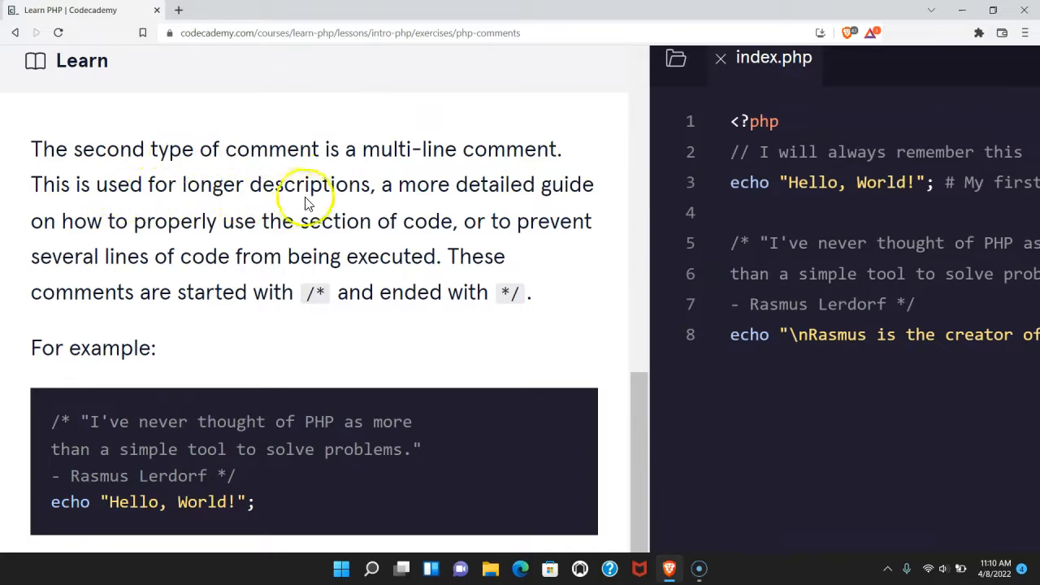
mouse_move(561, 184)
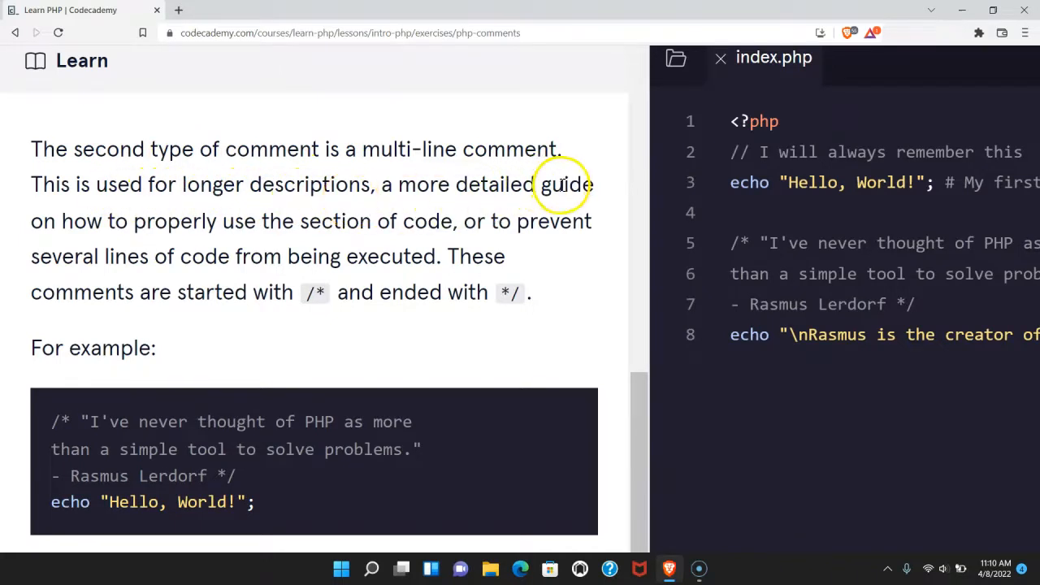
mouse_move(312, 227)
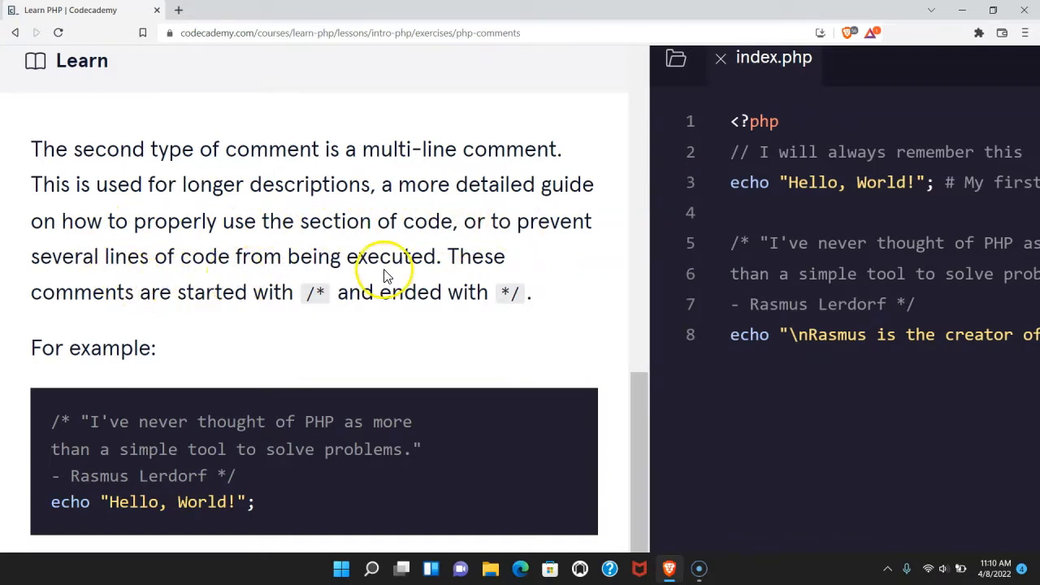
mouse_move(171, 317)
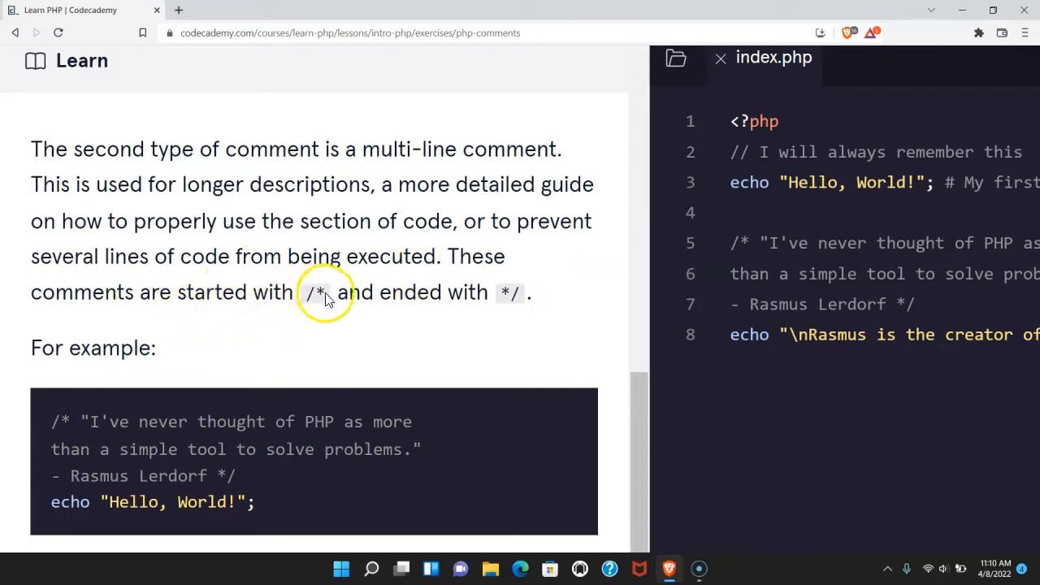
mouse_move(510, 286)
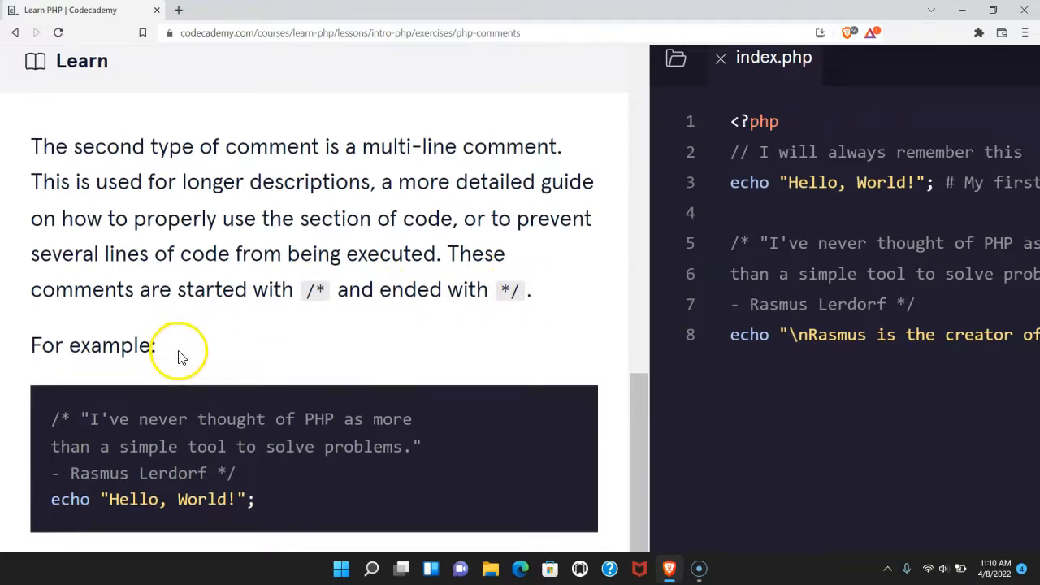
scroll(down, 3)
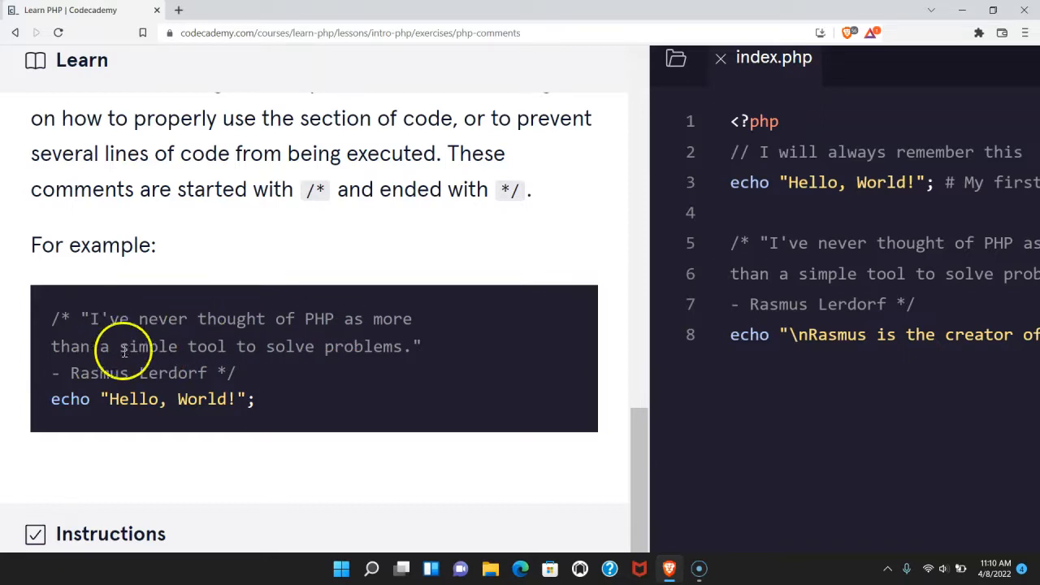
mouse_move(171, 366)
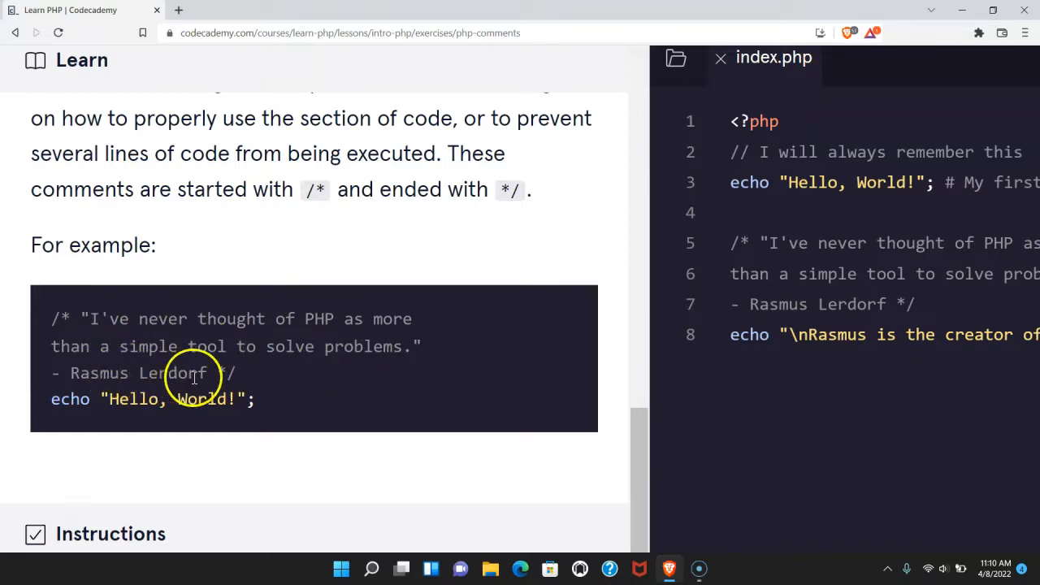
mouse_move(89, 407)
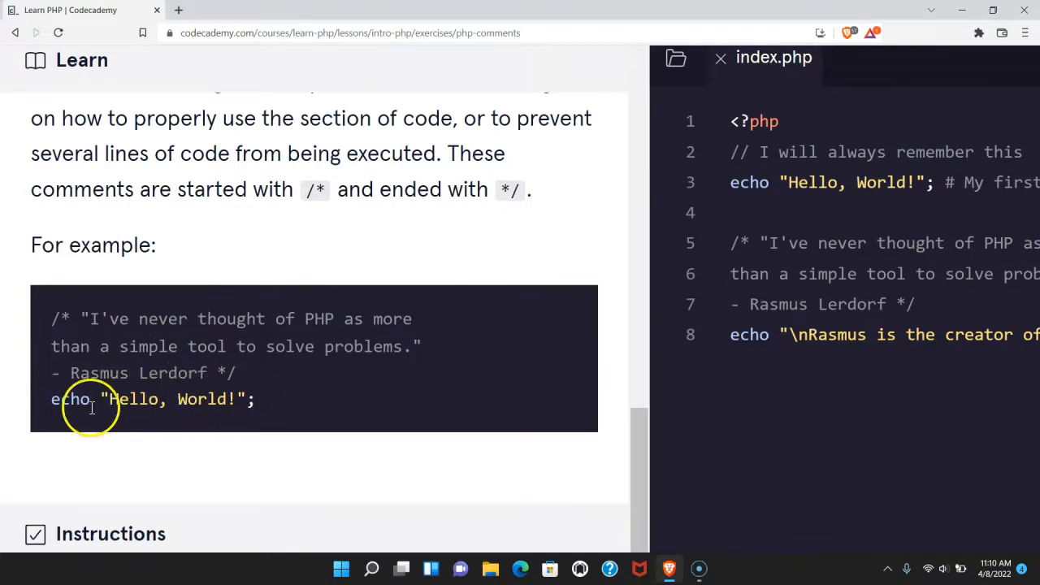
mouse_move(161, 328)
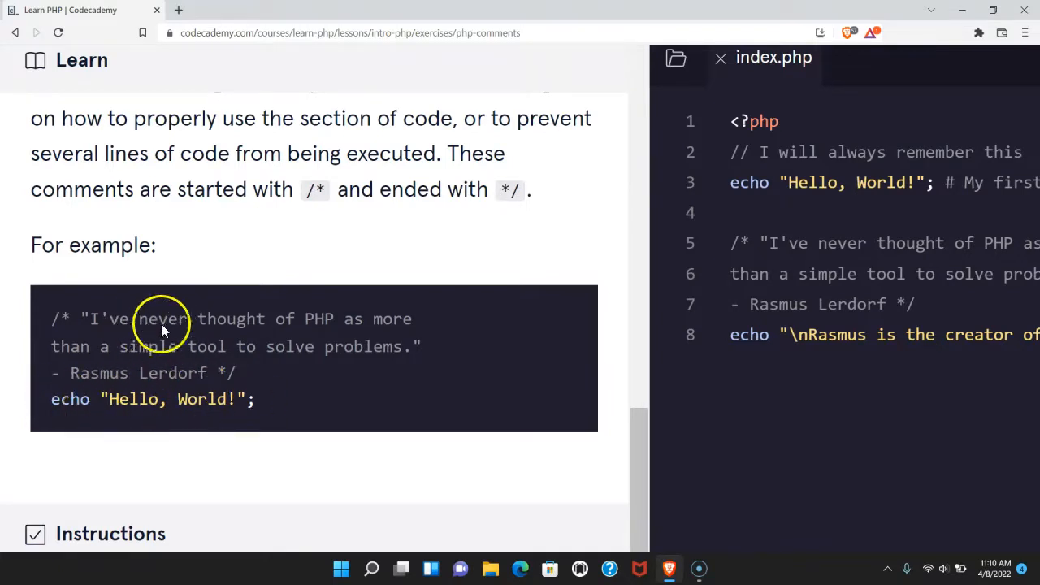
mouse_move(235, 373)
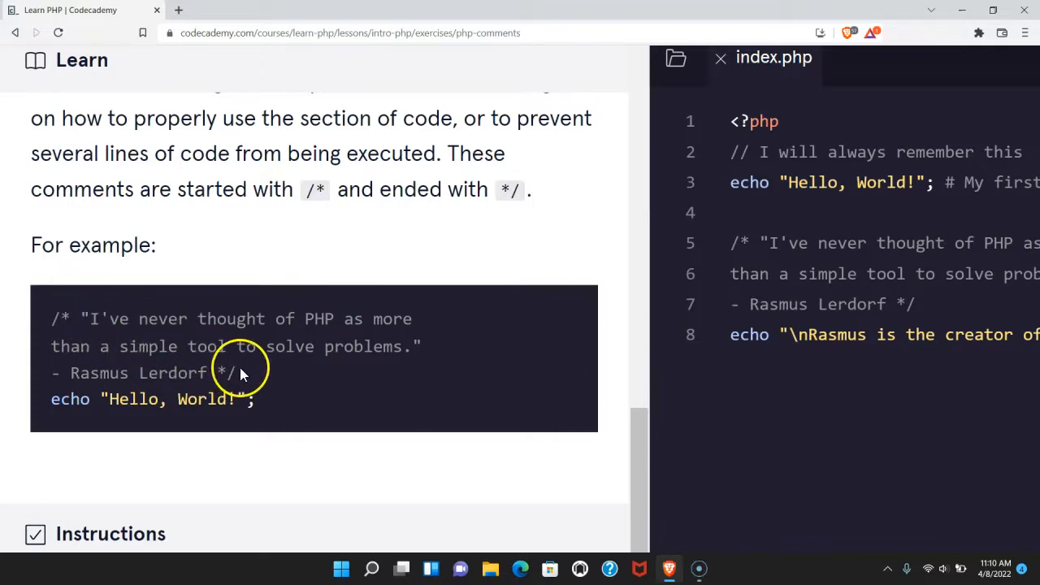
mouse_move(186, 318)
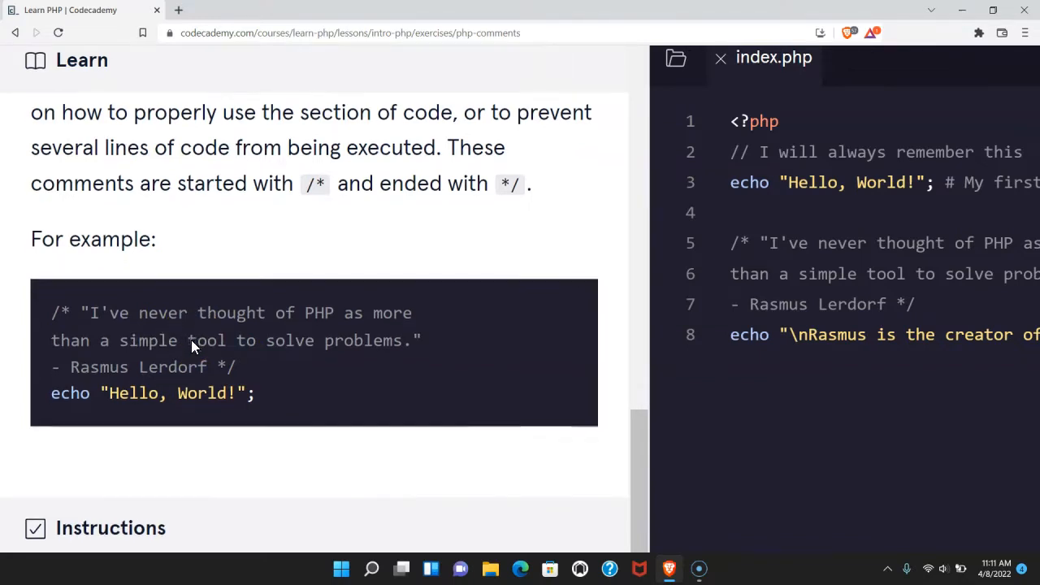
scroll(down, 3)
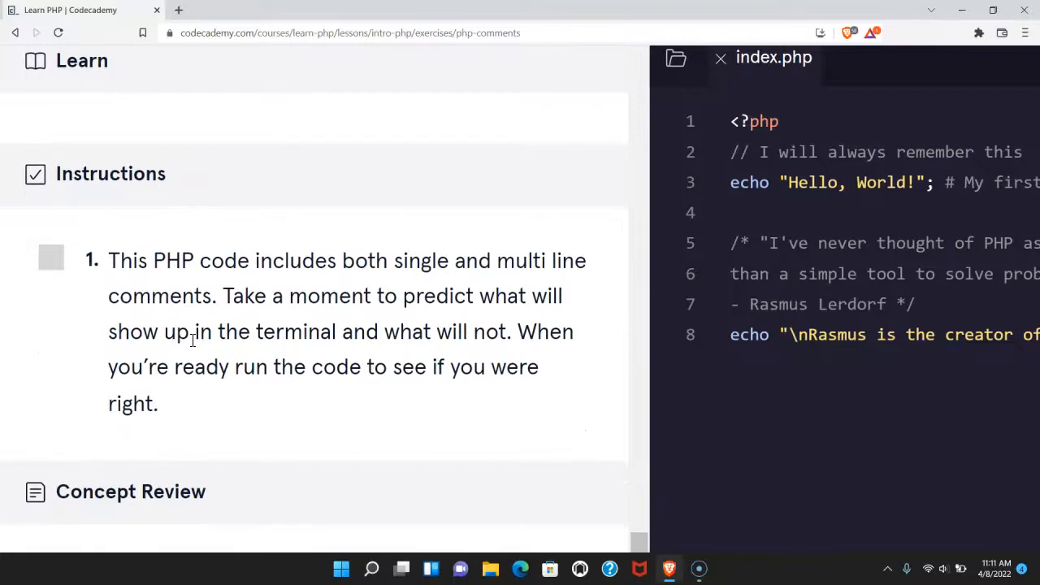
mouse_move(412, 260)
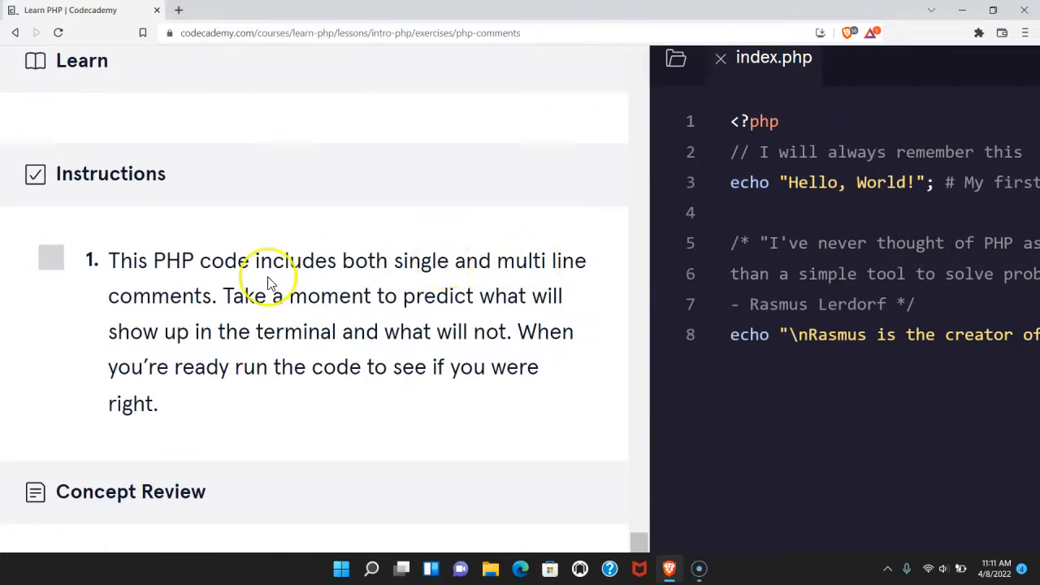
mouse_move(501, 295)
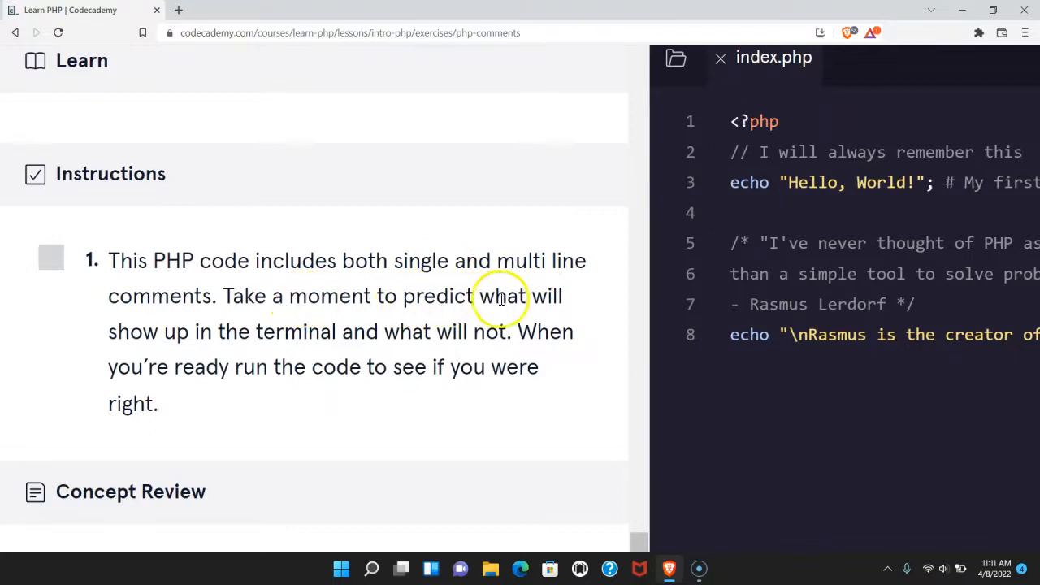
mouse_move(409, 331)
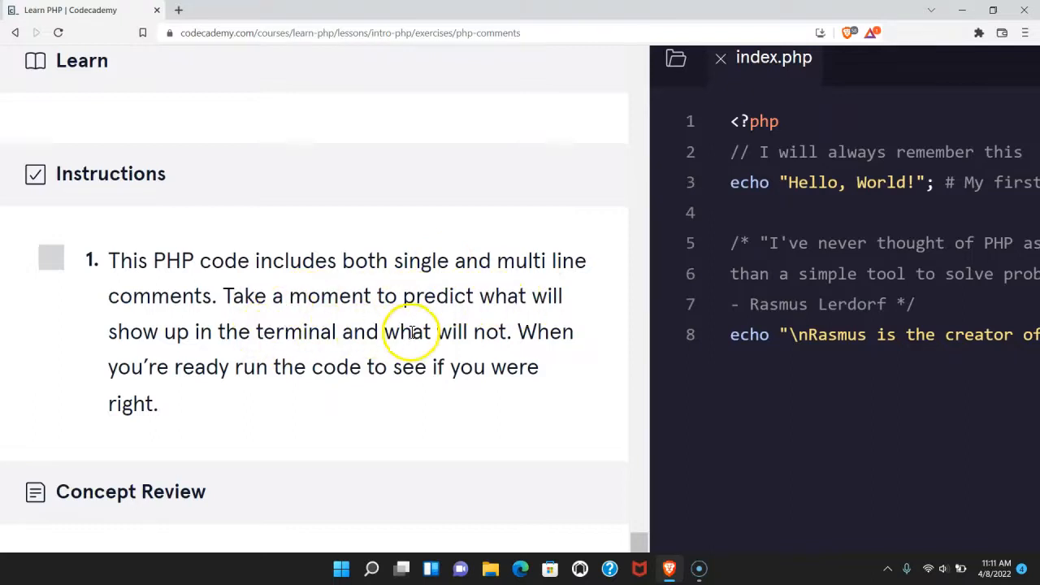
mouse_move(247, 395)
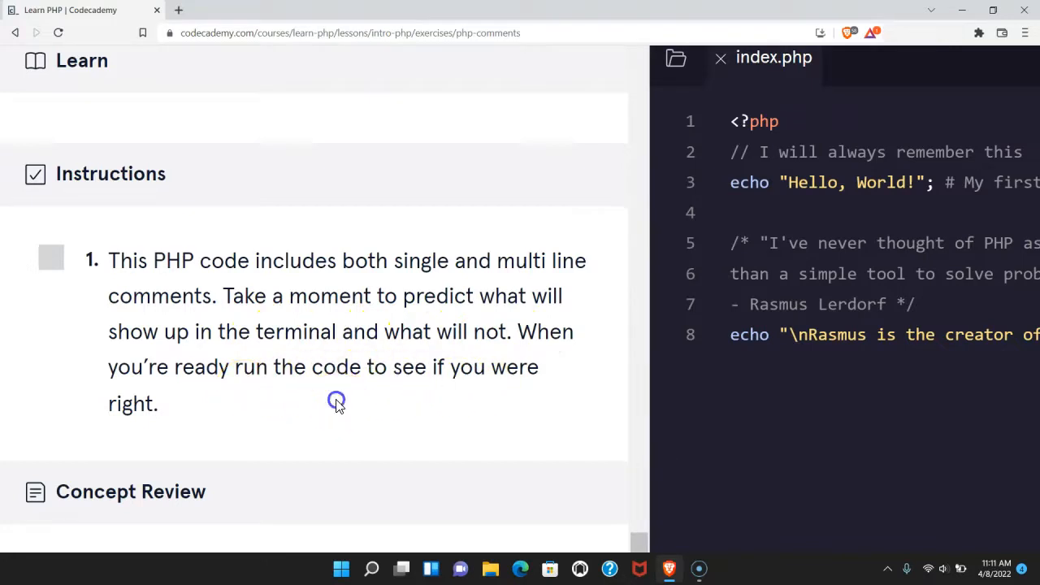
scroll(down, 3)
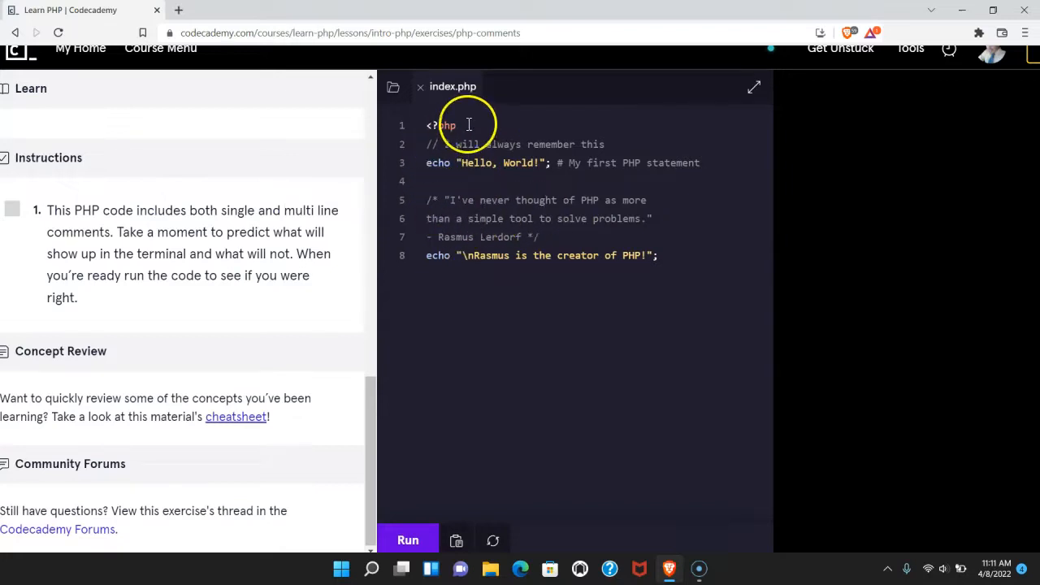
mouse_move(406, 540)
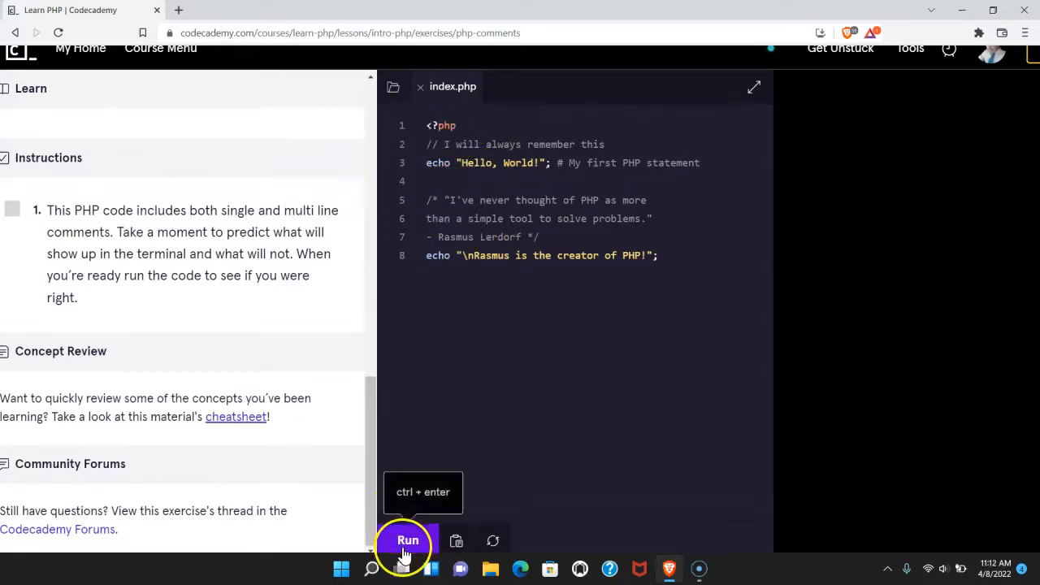
Run index.php so the output shows 'Hello, World!' and 'Rasmus is the creator of PHP!' and step 1 is checked
click(406, 539)
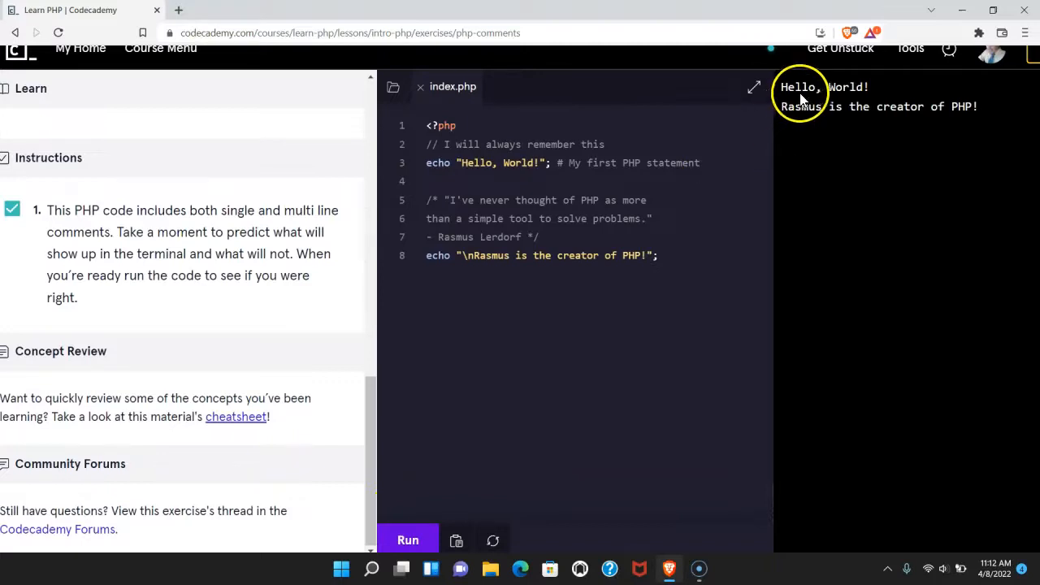
mouse_move(800, 112)
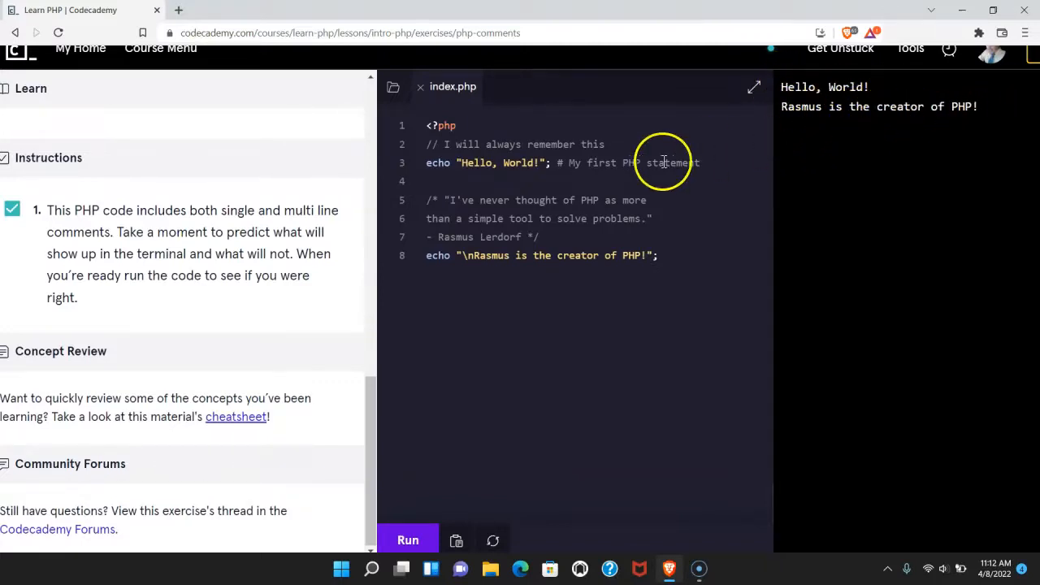
scroll(down, 3)
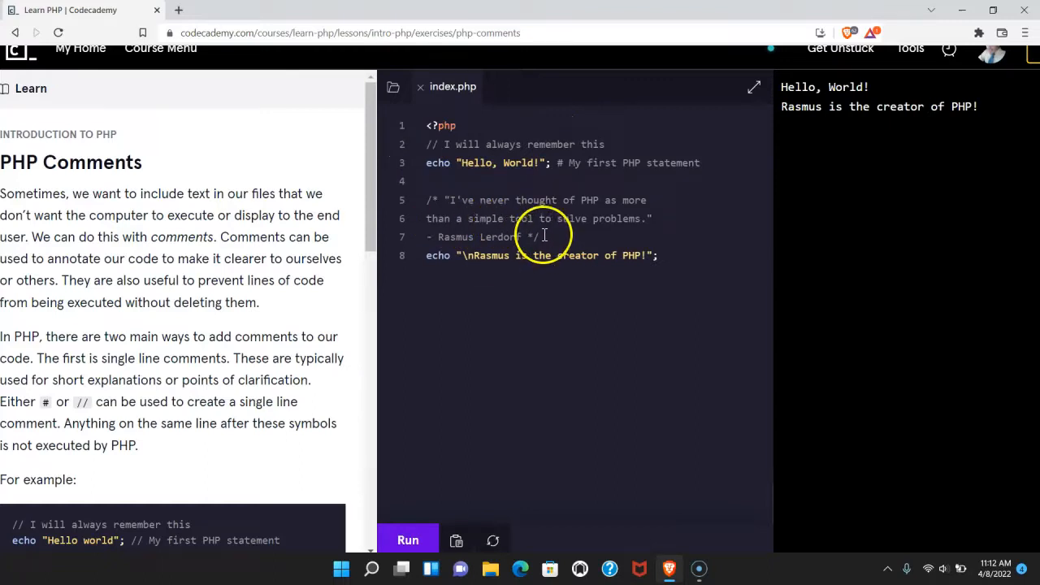
double_click(500, 237)
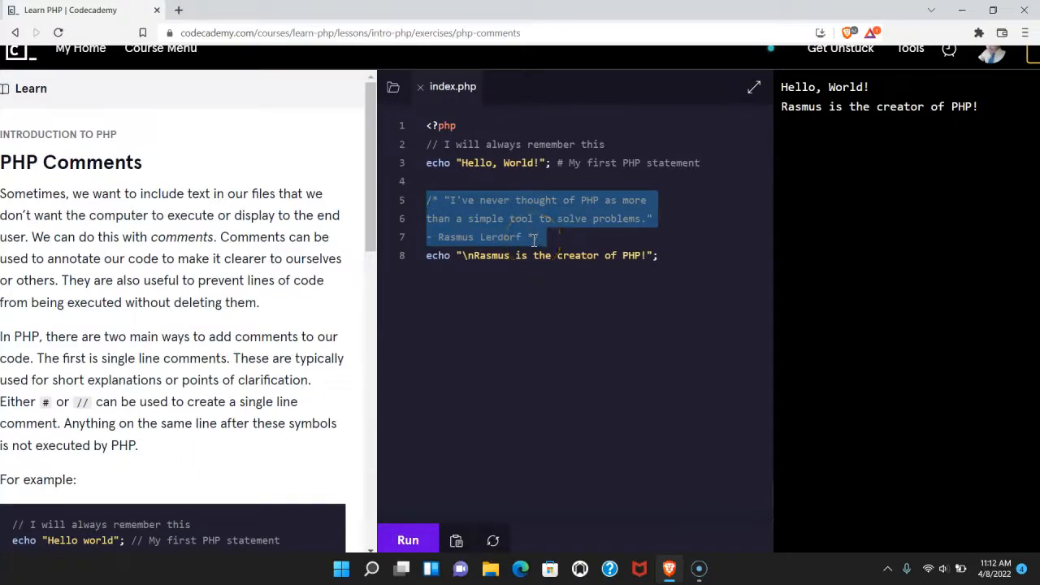
click(540, 237)
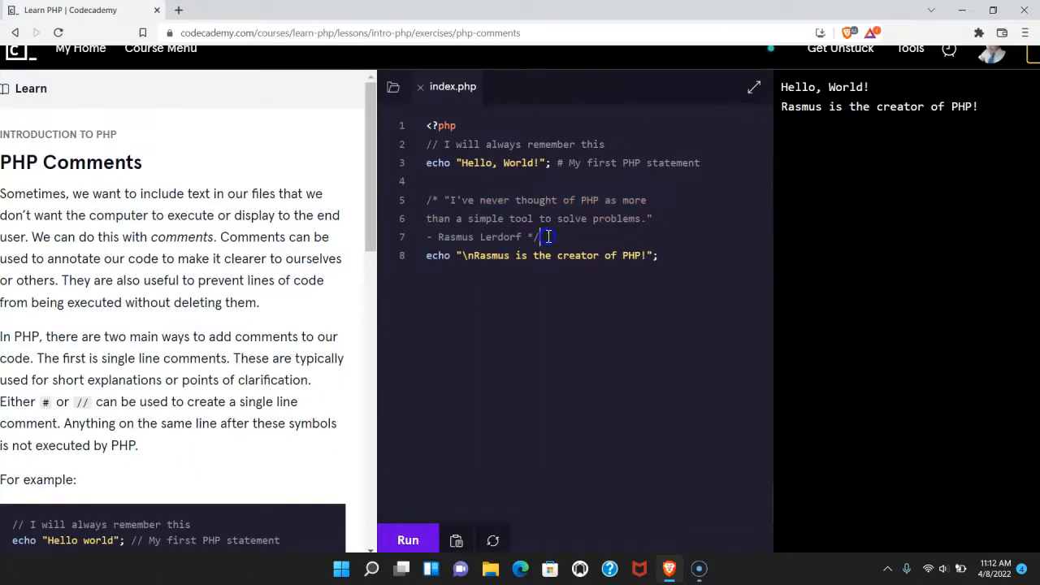